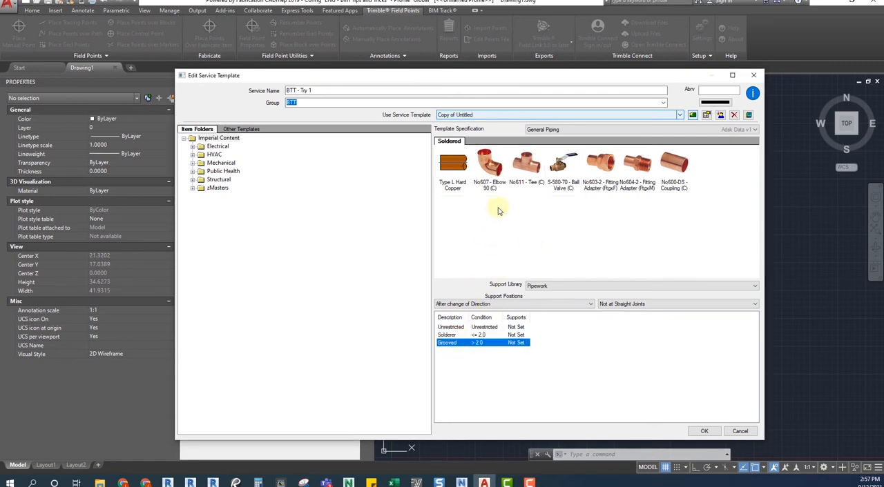
- Create a new service template tab named Grooved (D)
{"action": "right_click", "coordinate": [497, 210]}
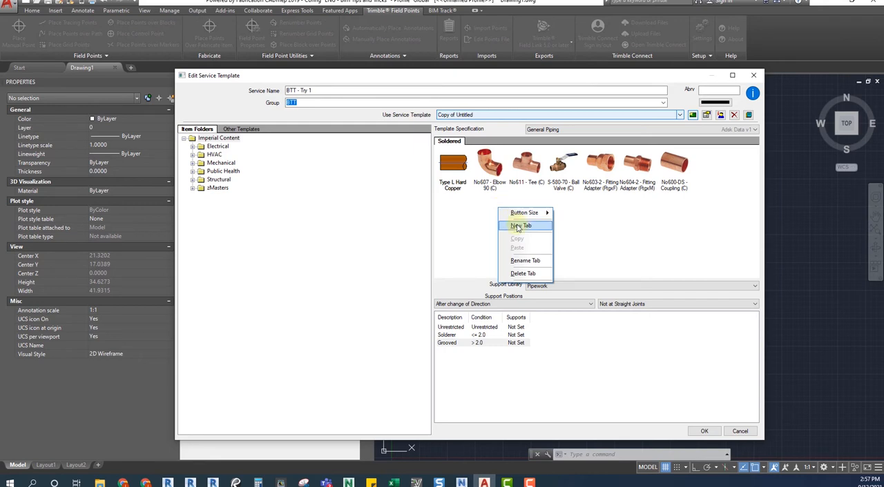
{"action": "left_click", "coordinate": [522, 226]}
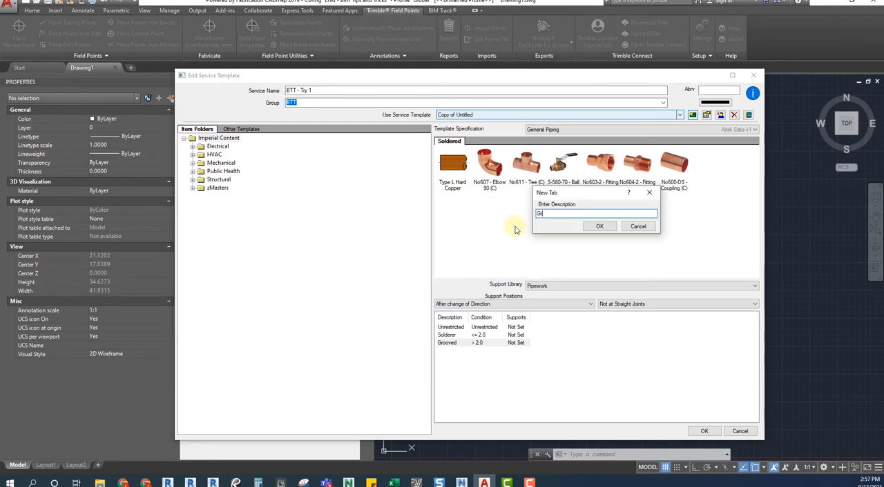
{"action": "type", "text": "Grooved (D)"}
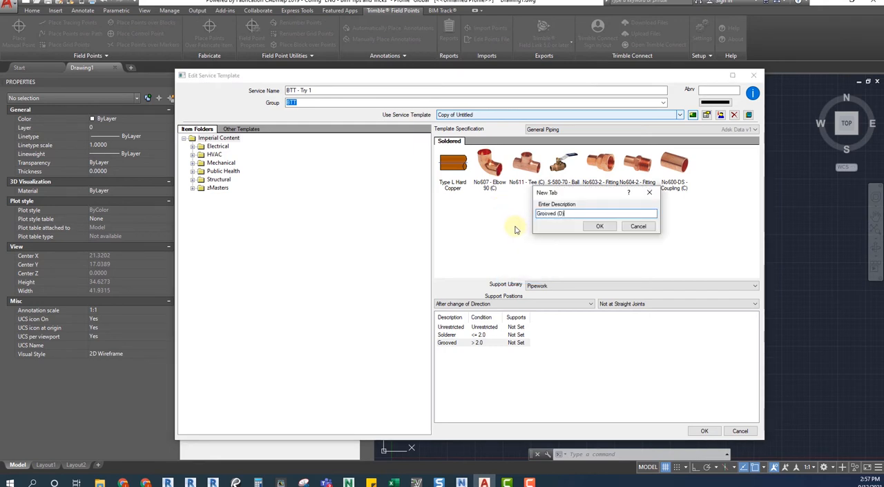
{"action": "left_click", "coordinate": [599, 227]}
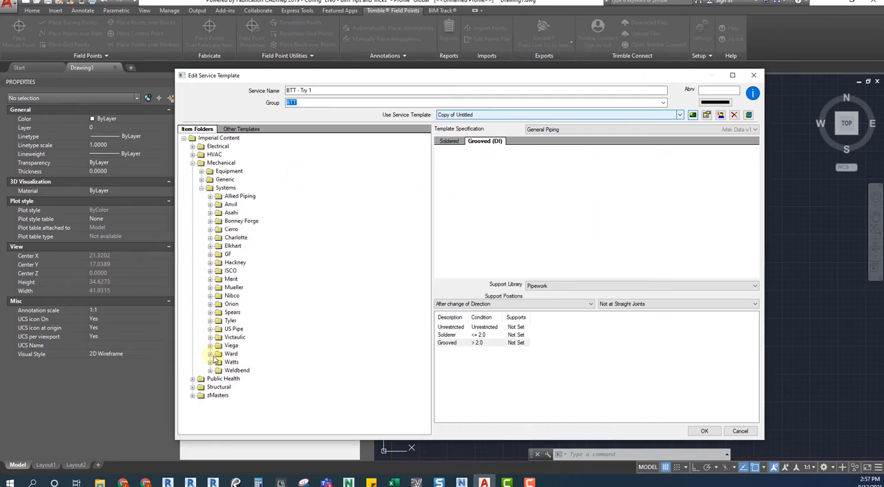
- Add the grooved 90 and 45 degree elbows from Mechanical > Systems to the Grooved (D) tab
{"action": "left_click", "coordinate": [210, 337]}
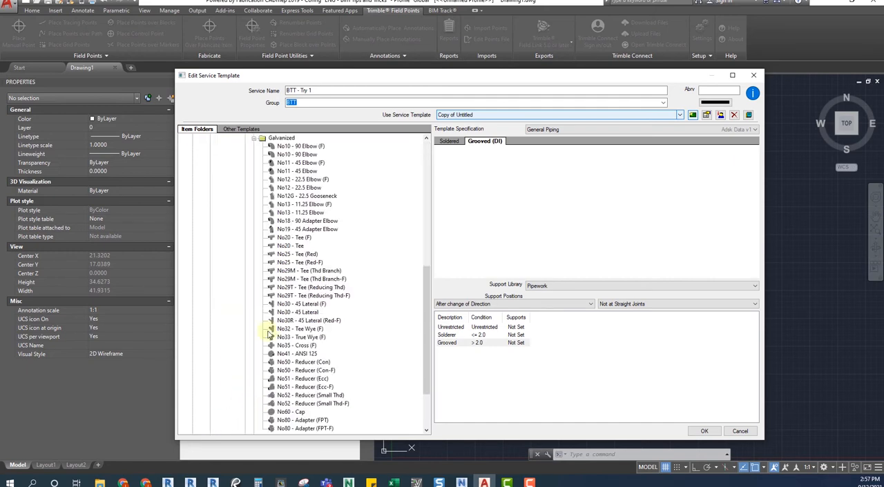
{"action": "left_click", "coordinate": [447, 344]}
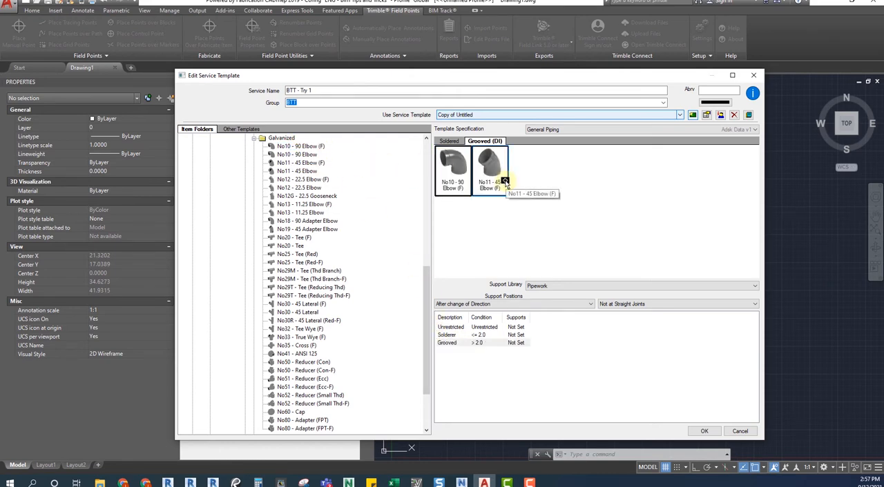
{"action": "left_click", "coordinate": [518, 141]}
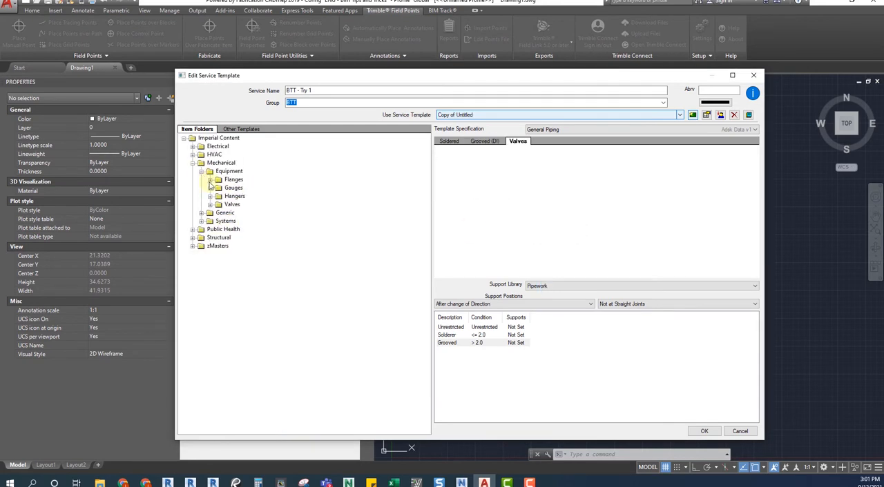
- Add two ball valves from Equipment > Valves to the Valves tab and create a Supports tab
{"action": "left_click", "coordinate": [211, 204]}
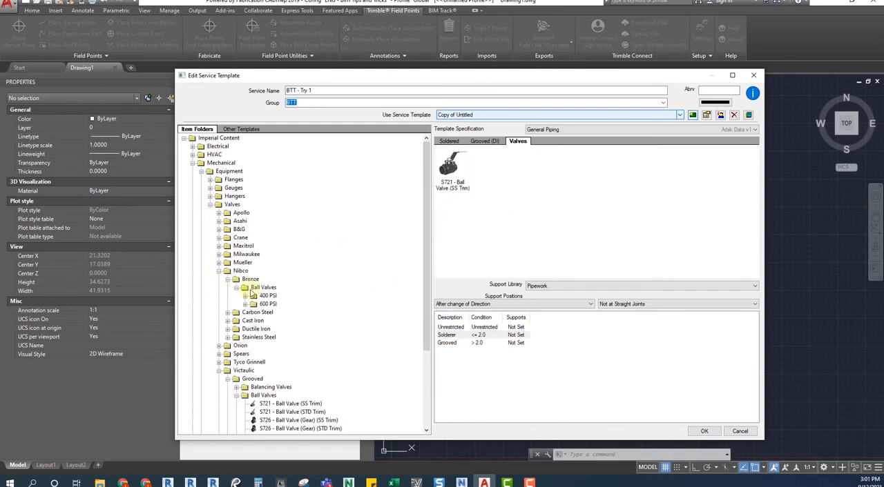
{"action": "left_click", "coordinate": [251, 287]}
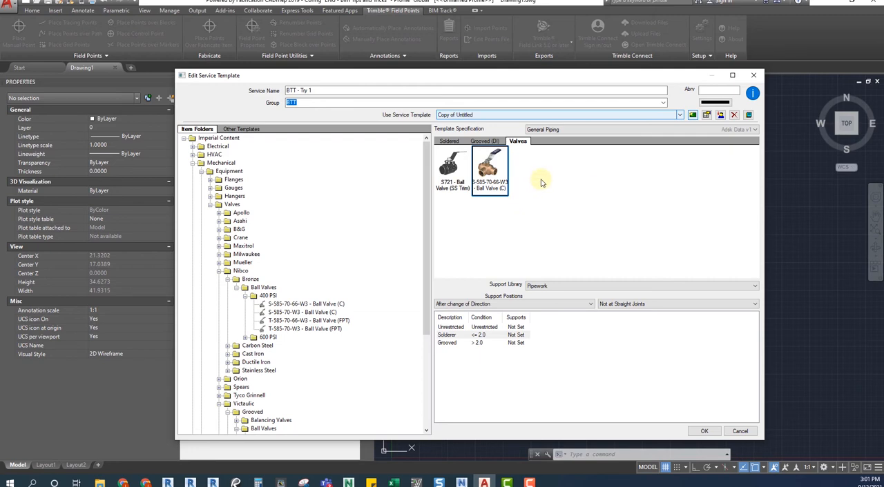
{"action": "left_click", "coordinate": [544, 141]}
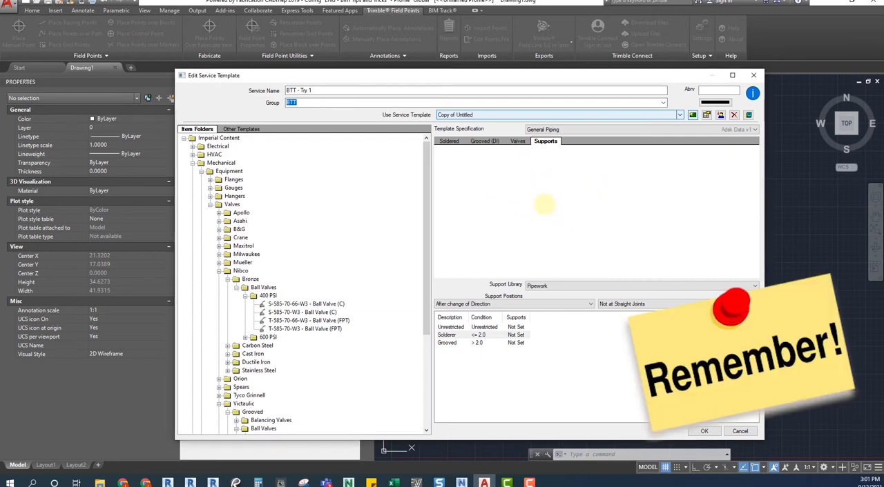
- Browse the Hangers item folders for the Supports tab
{"action": "left_click", "coordinate": [199, 163]}
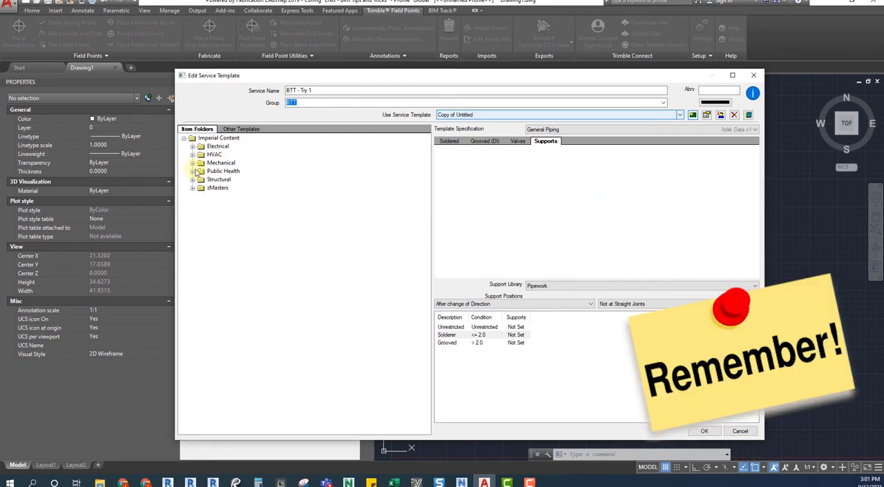
{"action": "left_click", "coordinate": [194, 163]}
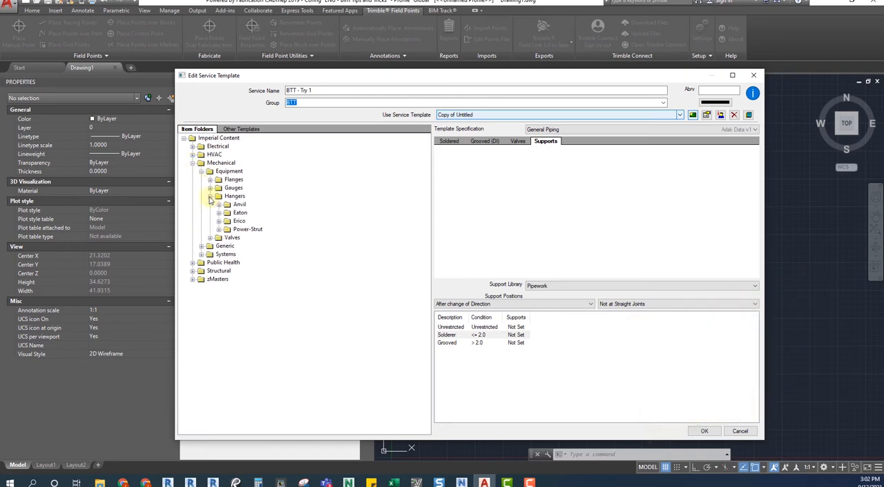
{"action": "left_click", "coordinate": [218, 213]}
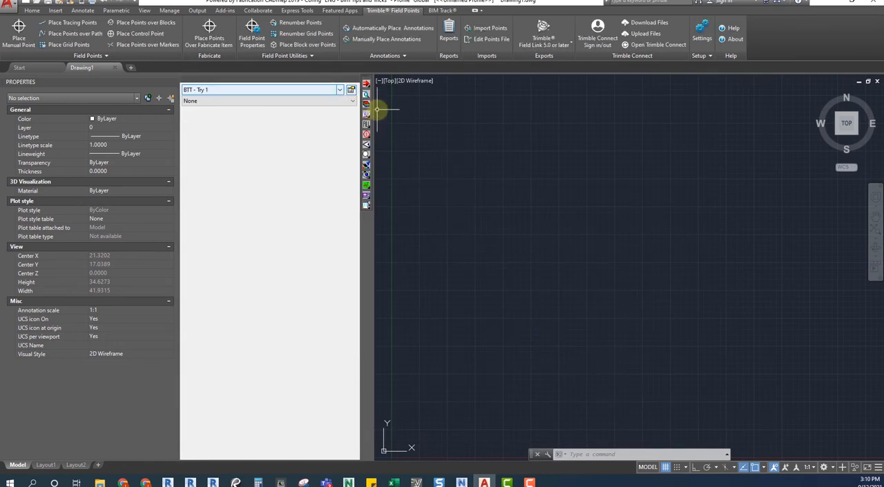
{"action": "mouse_move", "coordinate": [365, 113]}
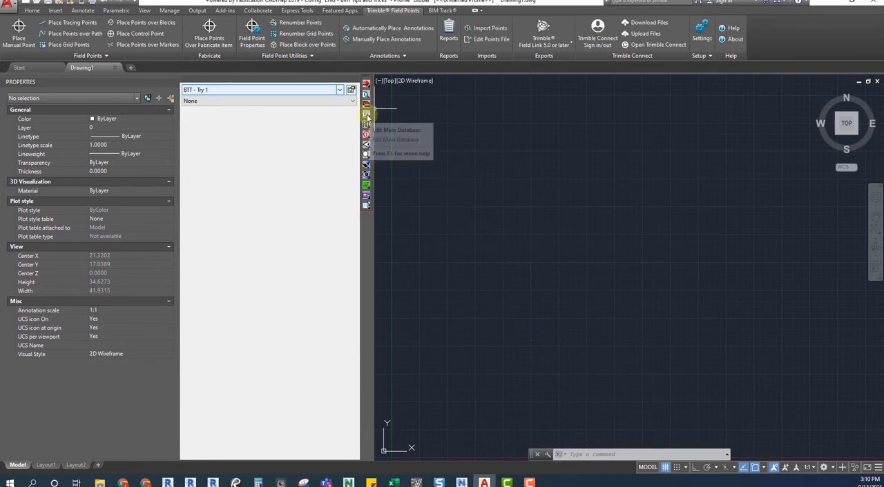
- Show the Insulation Specifications page under Fittings in the Main Database
{"action": "left_click", "coordinate": [367, 116]}
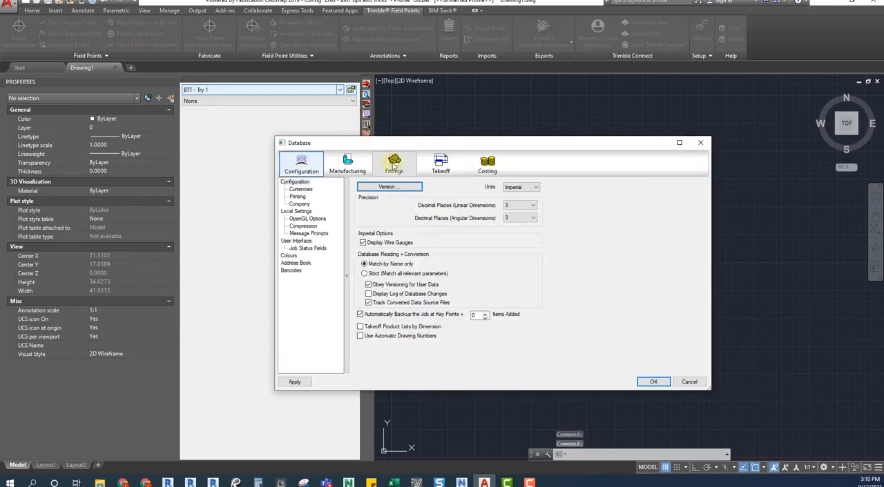
{"action": "left_click", "coordinate": [394, 164]}
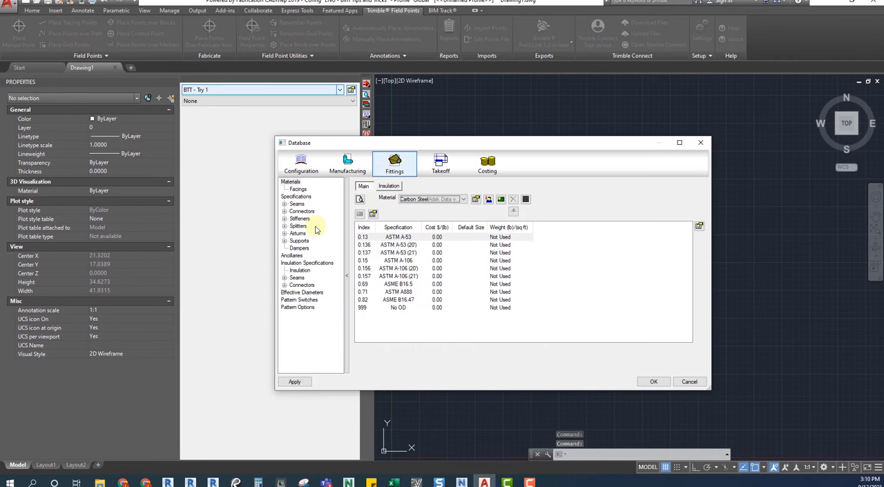
{"action": "left_click", "coordinate": [306, 263]}
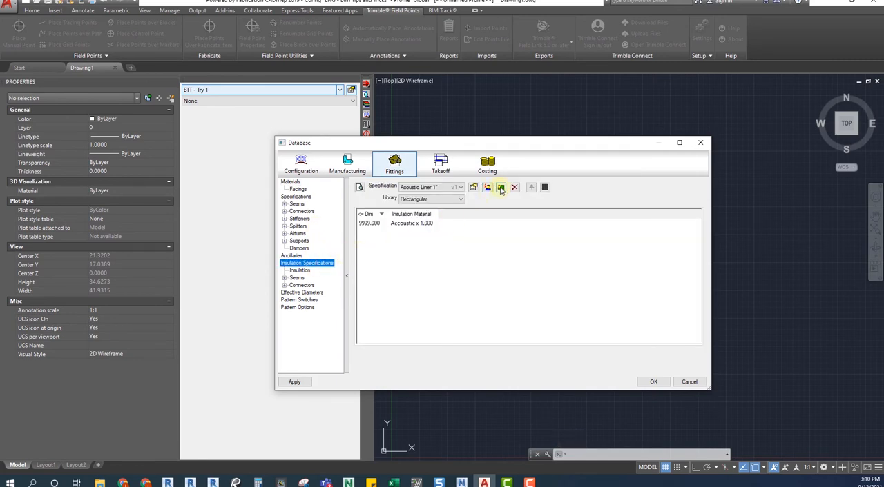
- Create insulation spec 'BTT Insulation example' in group BTT with abbreviation BTT, without copying Acoustic Liner
{"action": "left_click", "coordinate": [500, 188]}
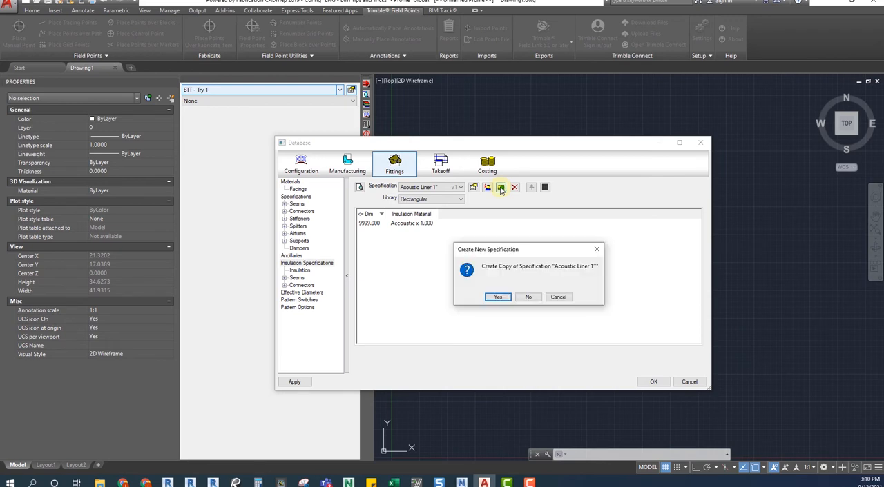
{"action": "left_click", "coordinate": [528, 297]}
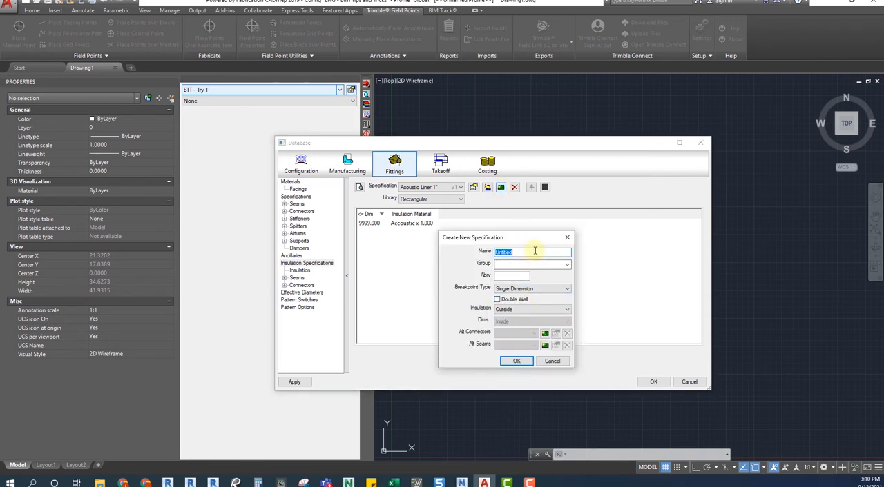
{"action": "type", "text": "BTT"}
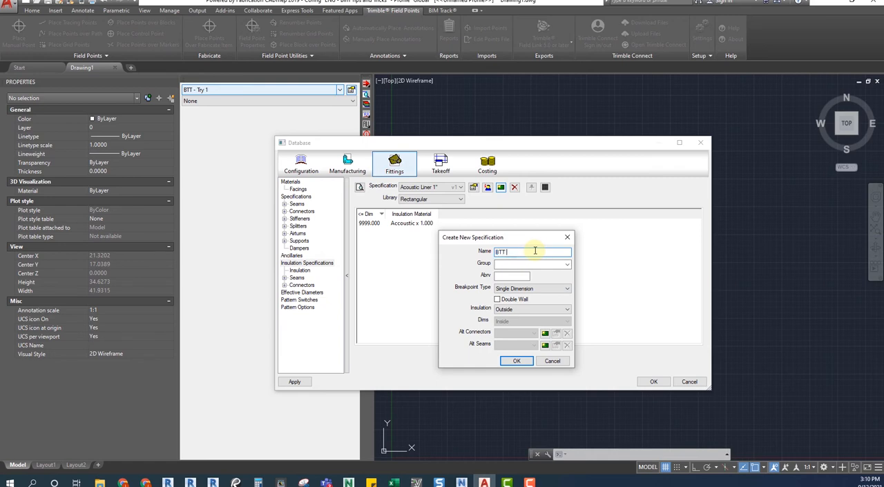
{"action": "type", "text": "Insulation example"}
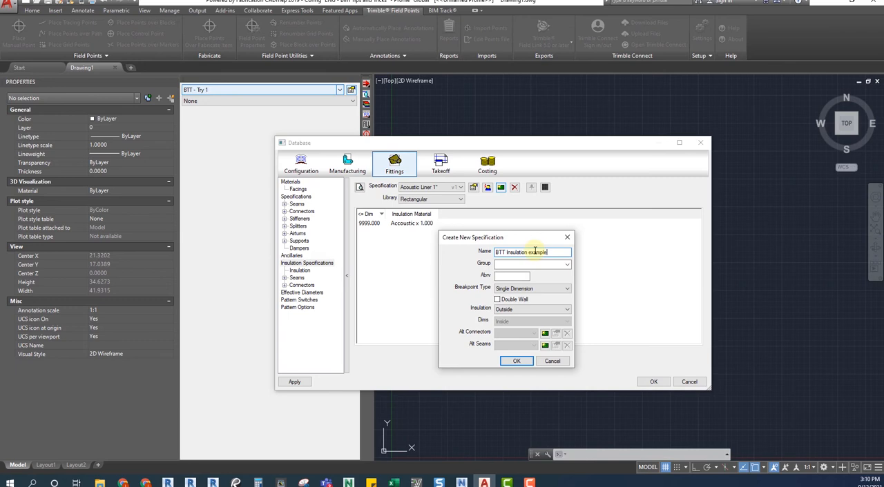
{"action": "left_click", "coordinate": [566, 265]}
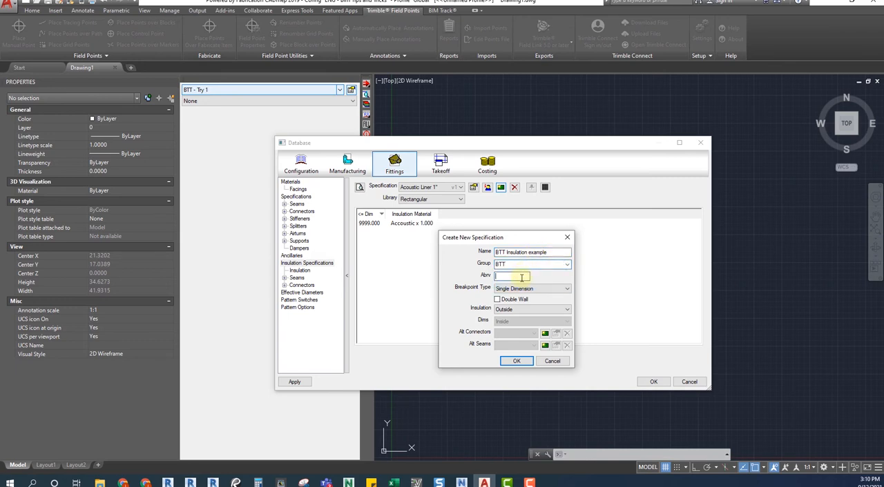
{"action": "type", "text": "BTTIE"}
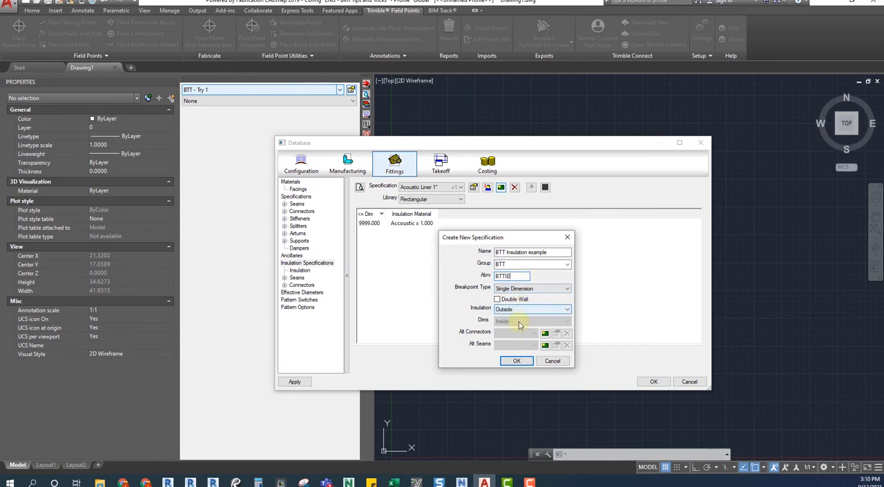
{"action": "left_click", "coordinate": [516, 362]}
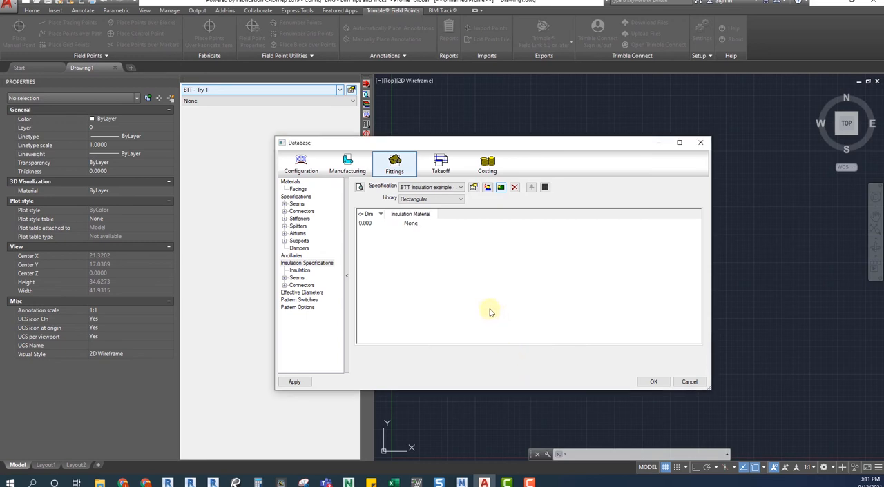
- Add a size condition entry using Glass Wool x 0.5 from size 2.000
{"action": "right_click", "coordinate": [412, 224]}
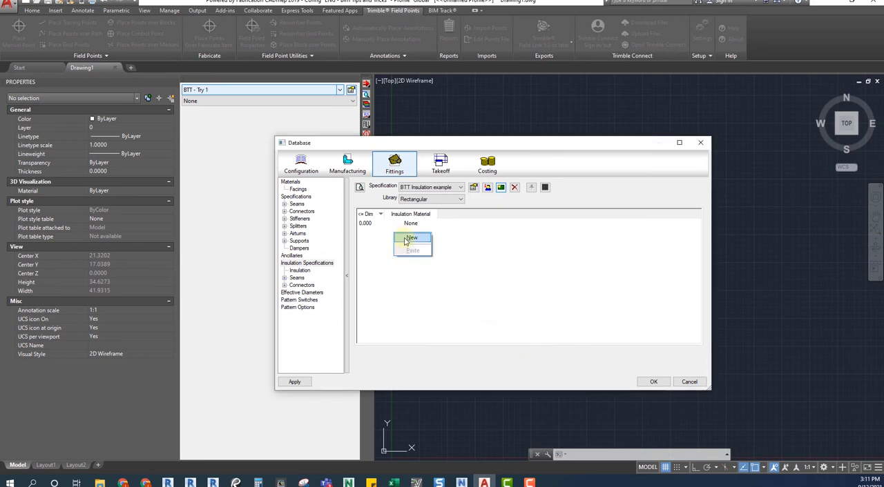
{"action": "left_click", "coordinate": [411, 238]}
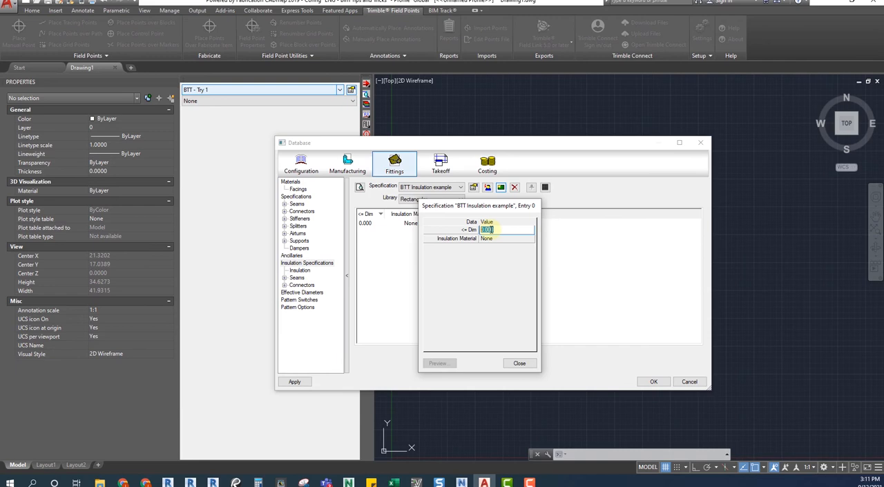
{"action": "left_click", "coordinate": [531, 237]}
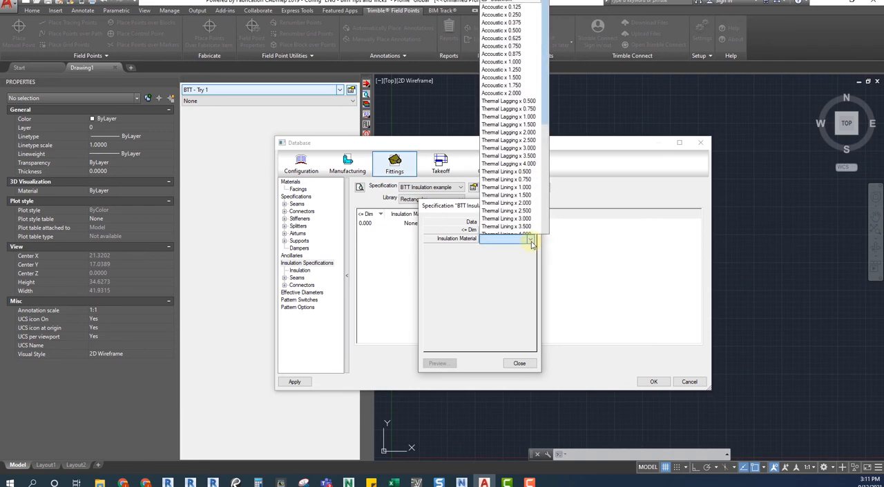
{"action": "scroll", "scroll_direction": "down", "scroll_amount": 3}
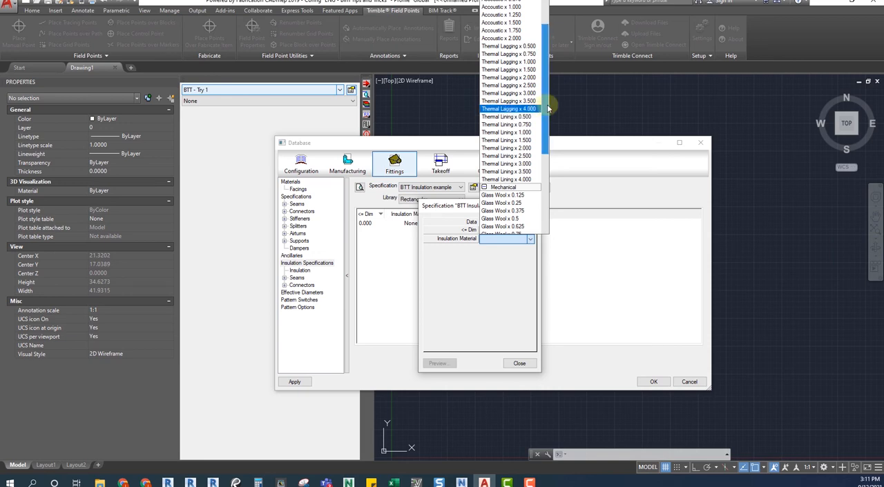
{"action": "scroll", "scroll_direction": "down", "scroll_amount": 3}
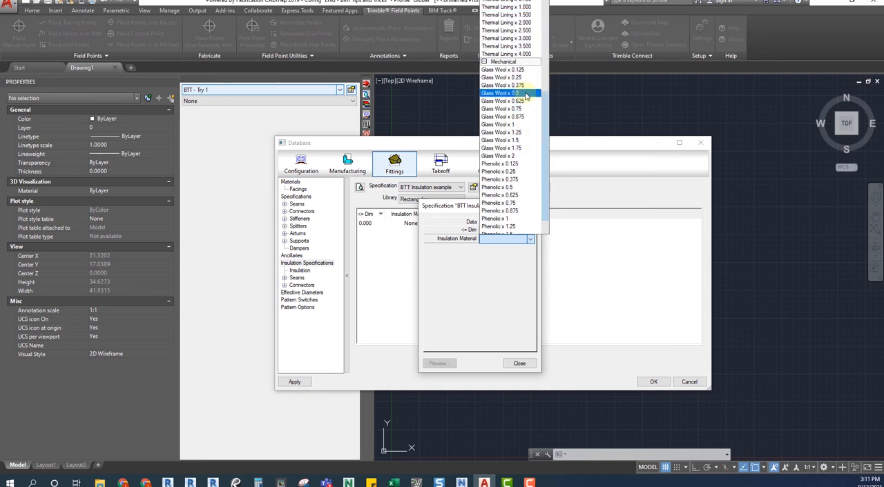
{"action": "left_click", "coordinate": [500, 94]}
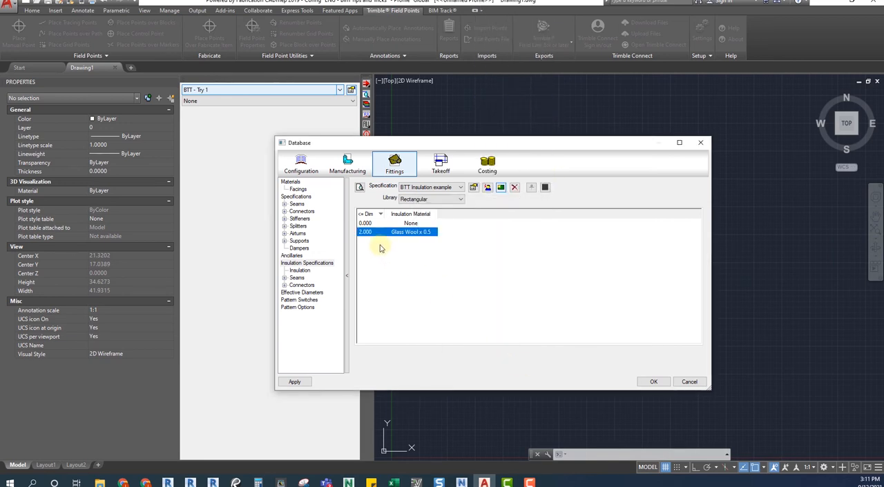
- Add a second entry using Glass Wool x 1 for larger sizes and confirm the specification
{"action": "double_click", "coordinate": [410, 232]}
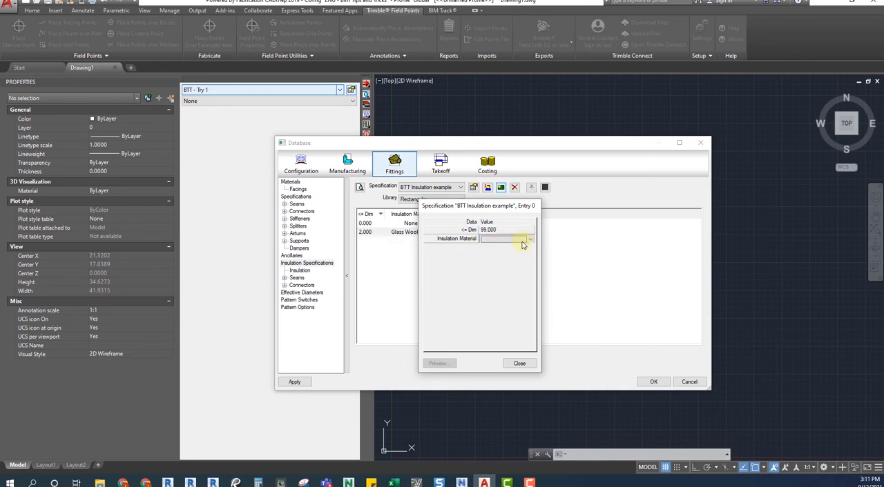
{"action": "left_click", "coordinate": [528, 239]}
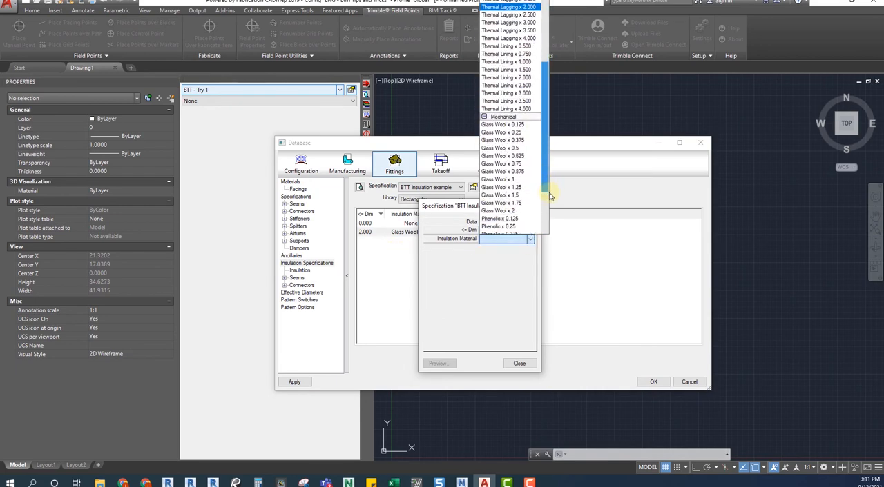
{"action": "left_click", "coordinate": [497, 180]}
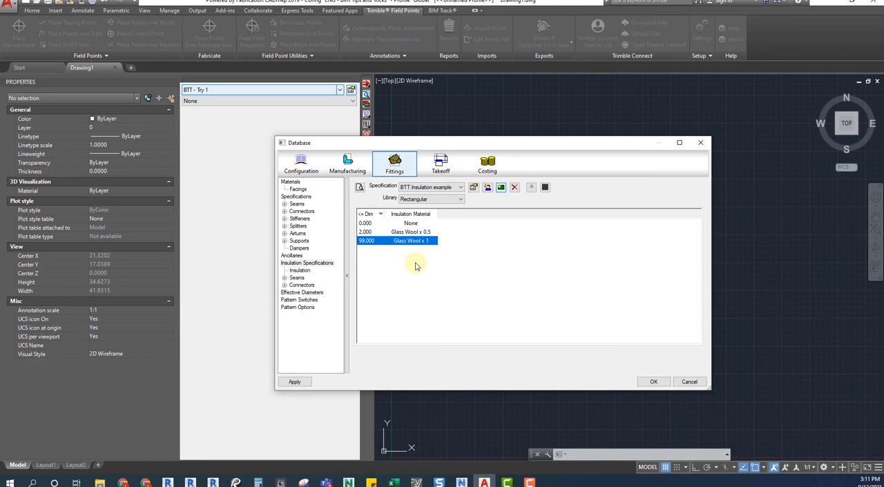
{"action": "left_click", "coordinate": [350, 90]}
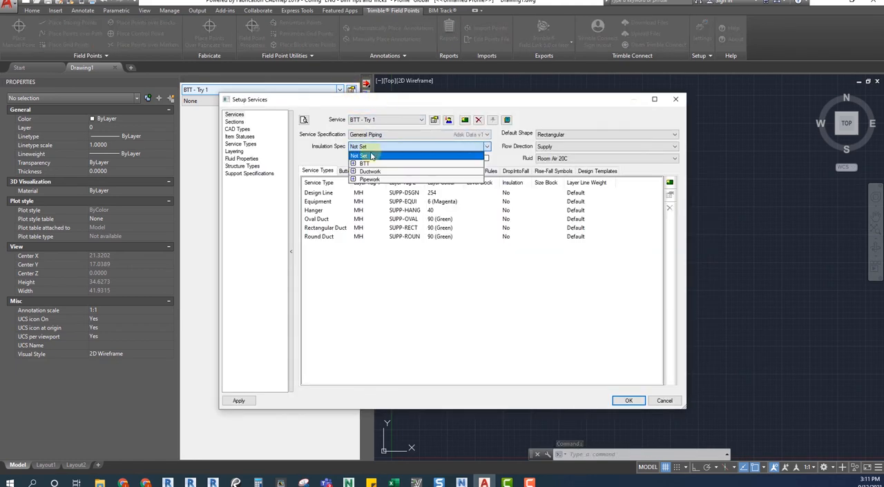
- Set the BTT - Try 1 service's Insulation Spec to BTT Insulation example
{"action": "left_click", "coordinate": [370, 163]}
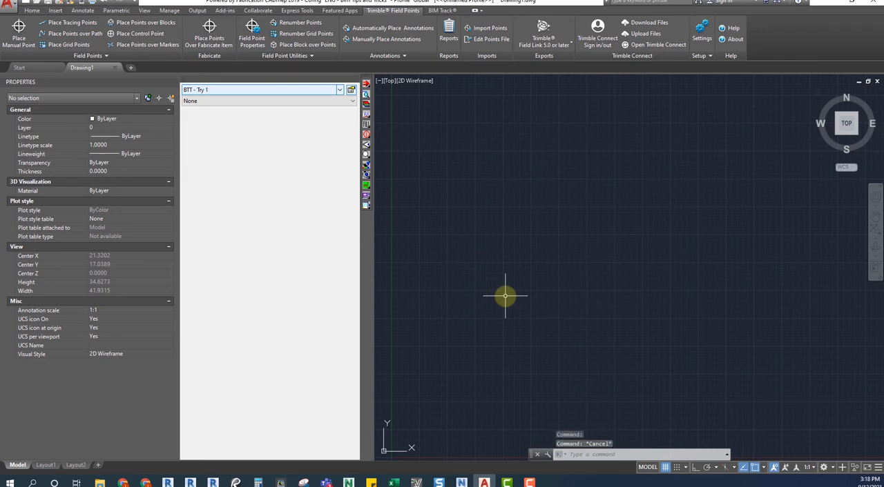
{"action": "mouse_move", "coordinate": [509, 295]}
{"action": "type", "text": "EXPORTSYS"}
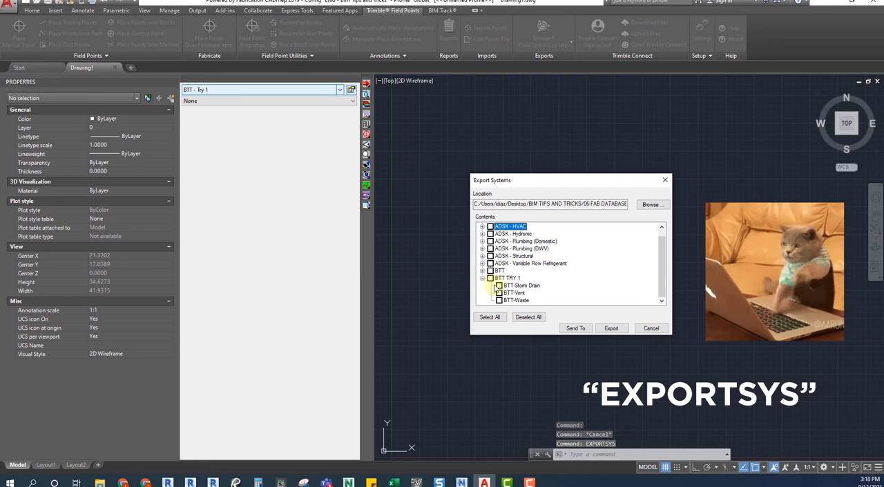
- Export the ticked BTT TRY 1 services to SysExp.iez with EXPORTSYS
{"action": "left_click", "coordinate": [500, 286]}
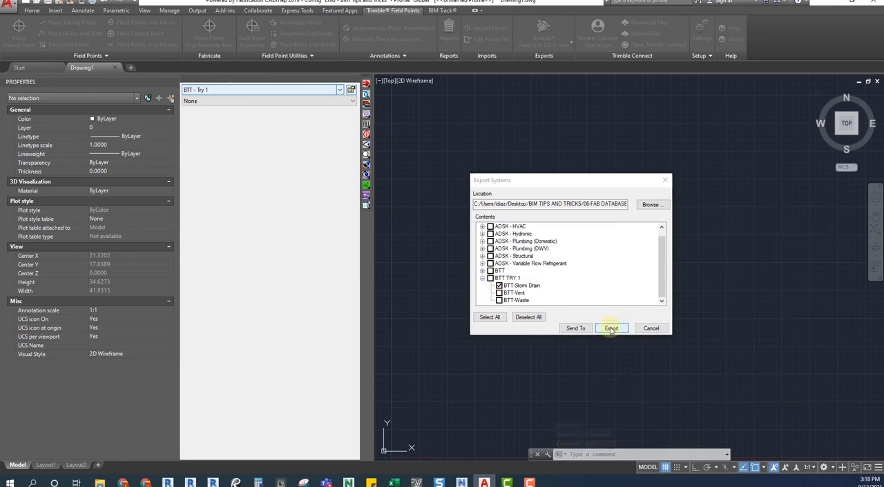
{"action": "left_click", "coordinate": [610, 328]}
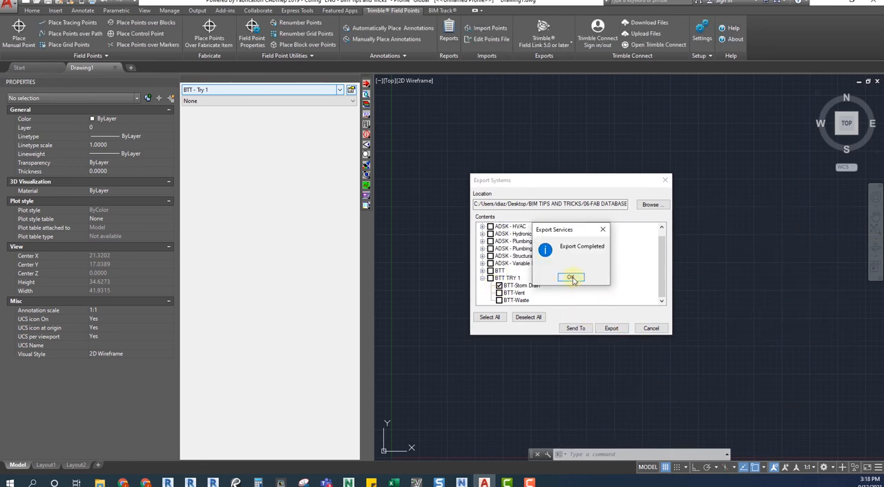
{"action": "left_click", "coordinate": [572, 277]}
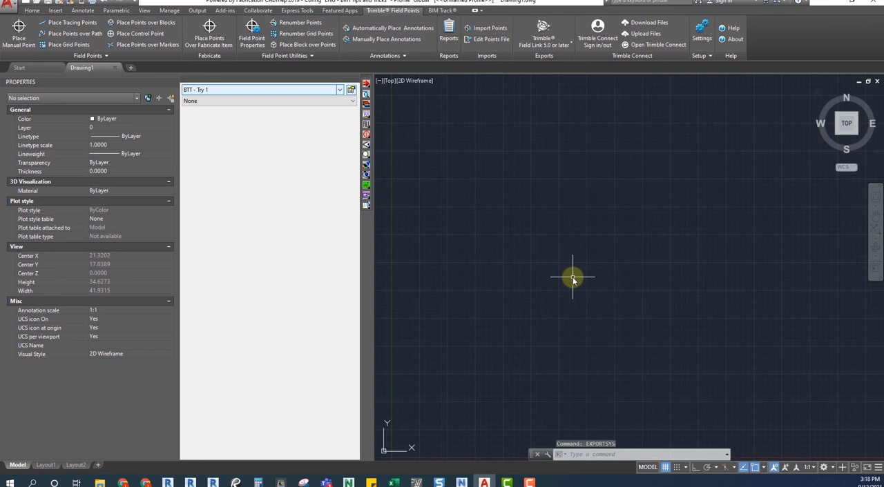
- Import the BTT TRY 1 services back from SysExp.iez with IMPORTSYS
{"action": "type", "text": "IMPORTSYS"}
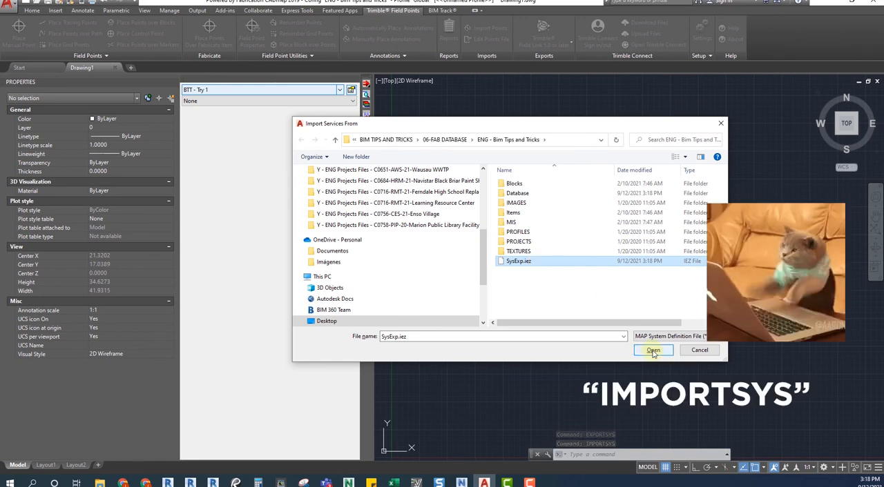
{"action": "left_click", "coordinate": [651, 351]}
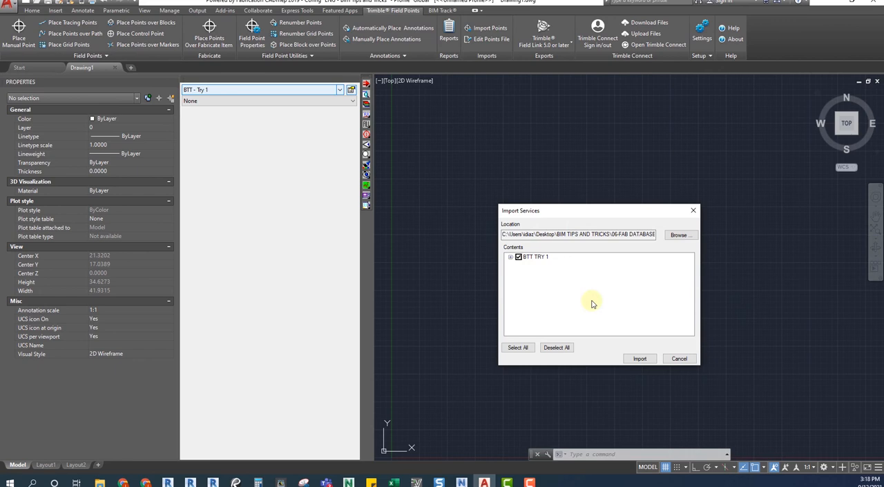
{"action": "left_click", "coordinate": [638, 359]}
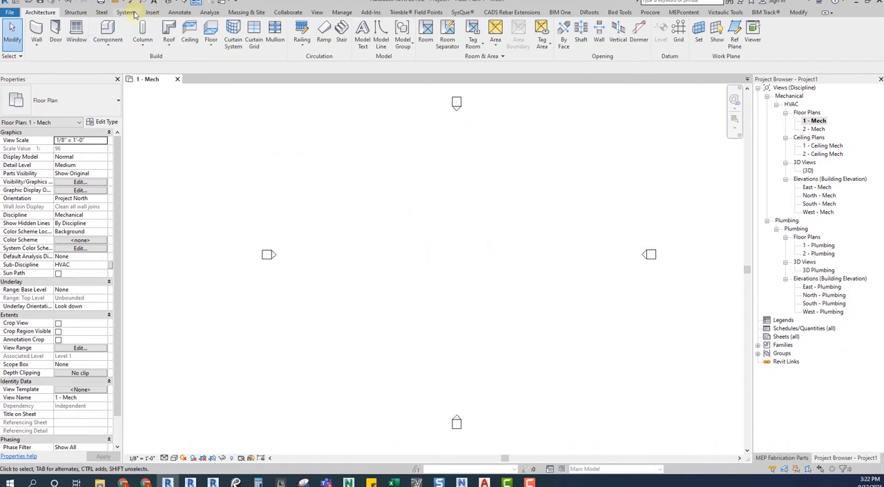
- Set Fabrication Settings to the ENG - Bim Tips and Tricks configuration with BTT Storm Drain and BTT - Try 1 loaded
{"action": "left_click", "coordinate": [127, 13]}
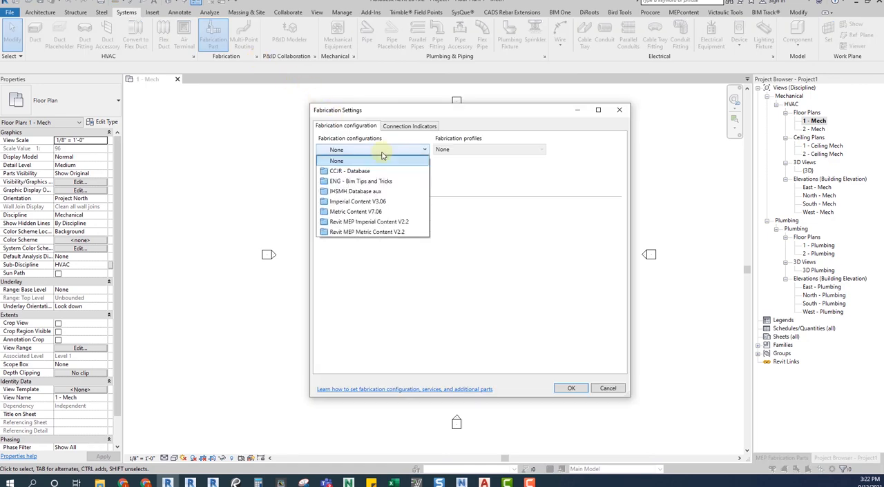
{"action": "mouse_move", "coordinate": [367, 181]}
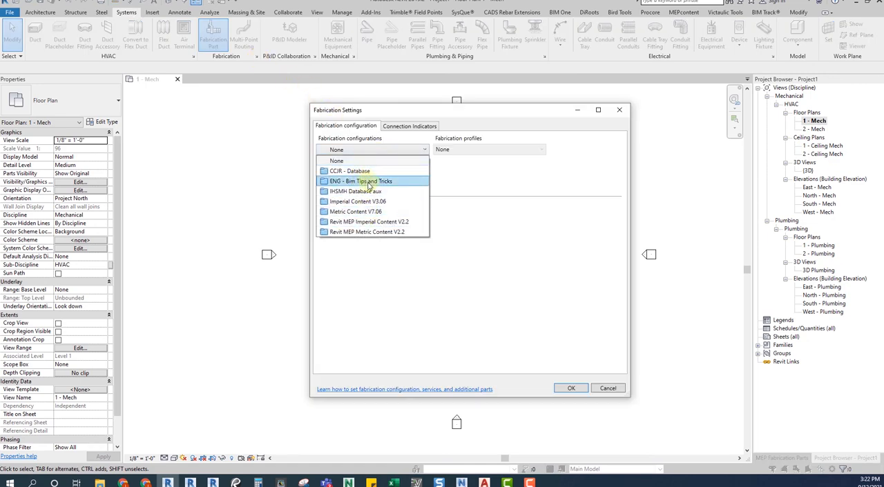
{"action": "left_click", "coordinate": [360, 180]}
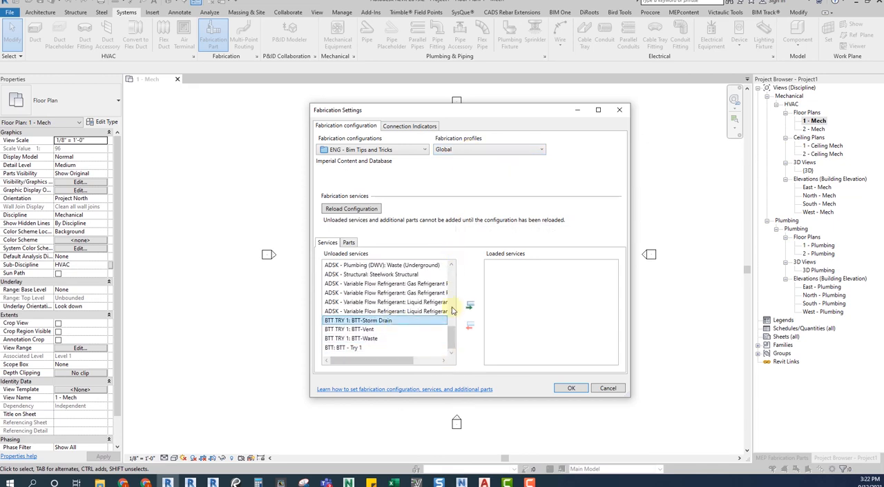
{"action": "left_click", "coordinate": [470, 305]}
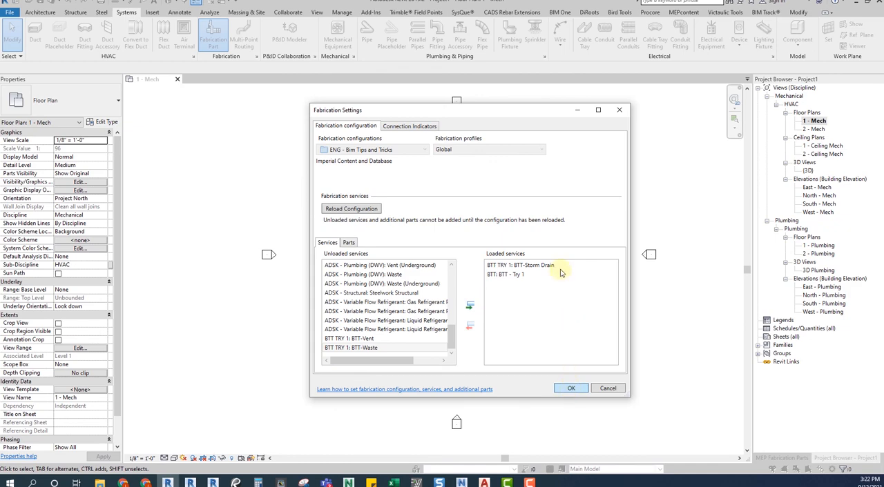
{"action": "left_click", "coordinate": [570, 388]}
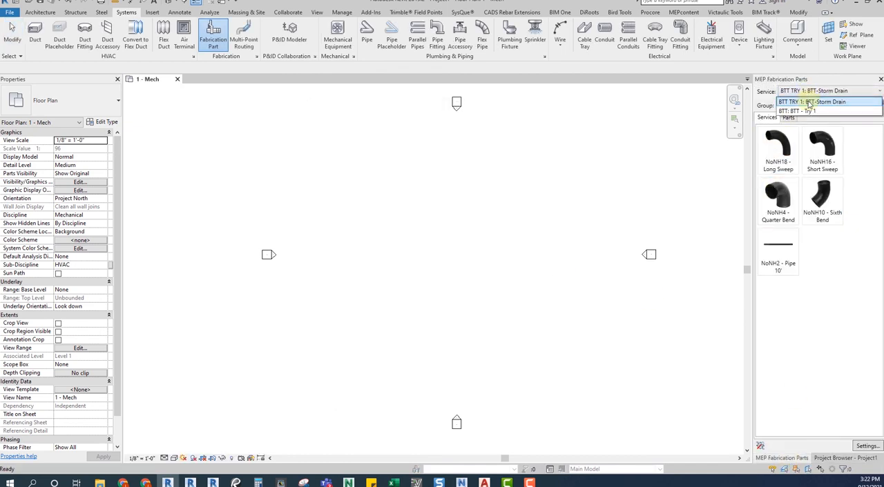
- Set the Fabrication Parts service to BTT - Try 1 and place the grooved 90 elbow
{"action": "left_click", "coordinate": [778, 245]}
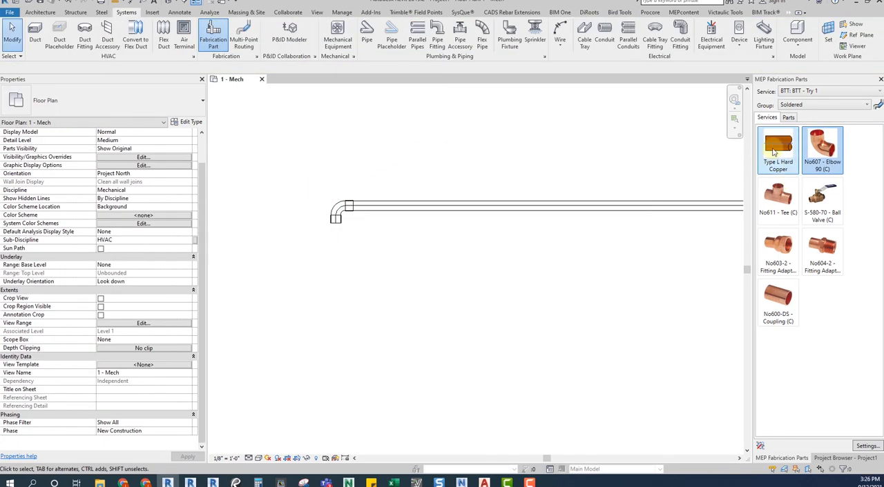
{"action": "left_click", "coordinate": [822, 145]}
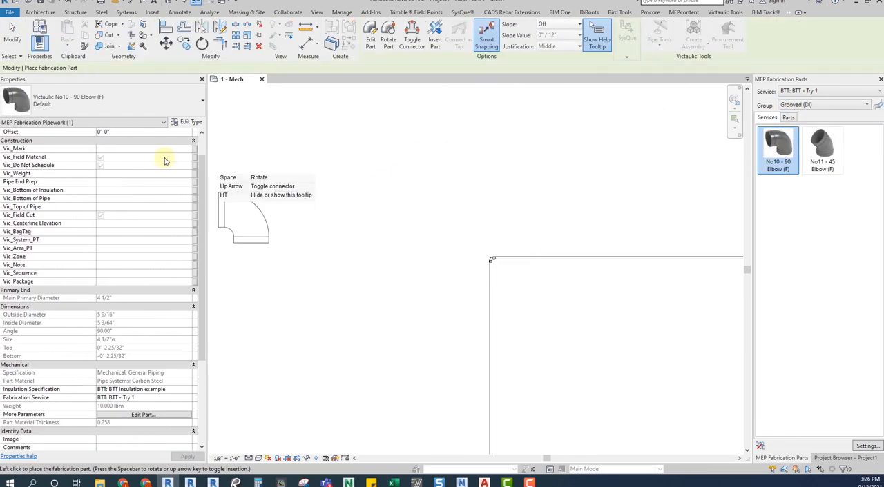